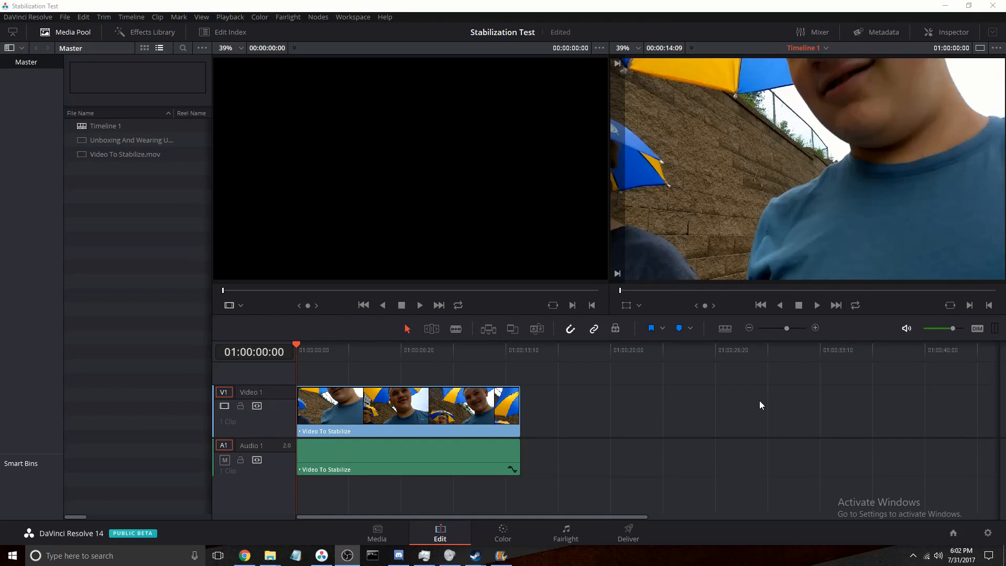
mouse_move(686, 364)
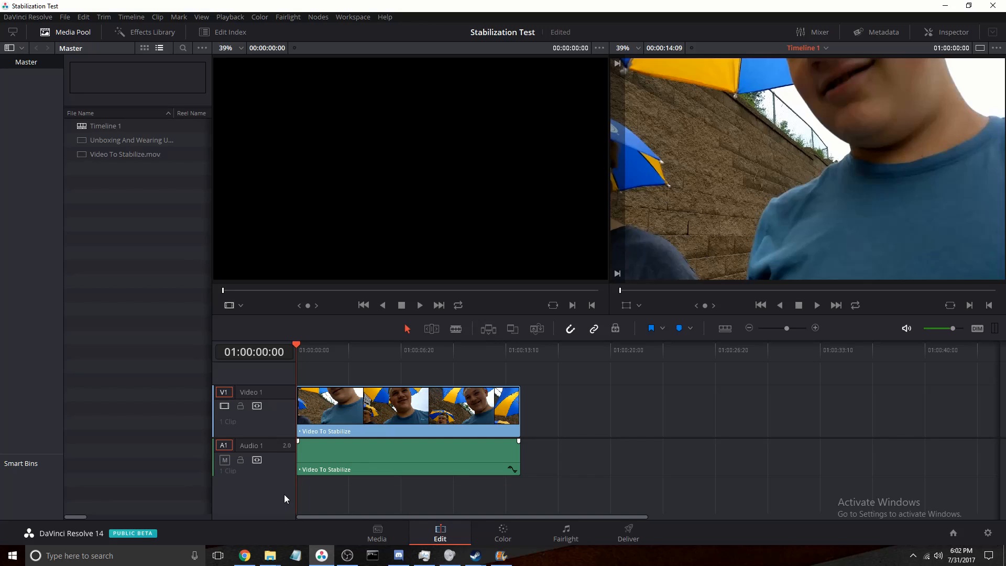
mouse_move(293, 484)
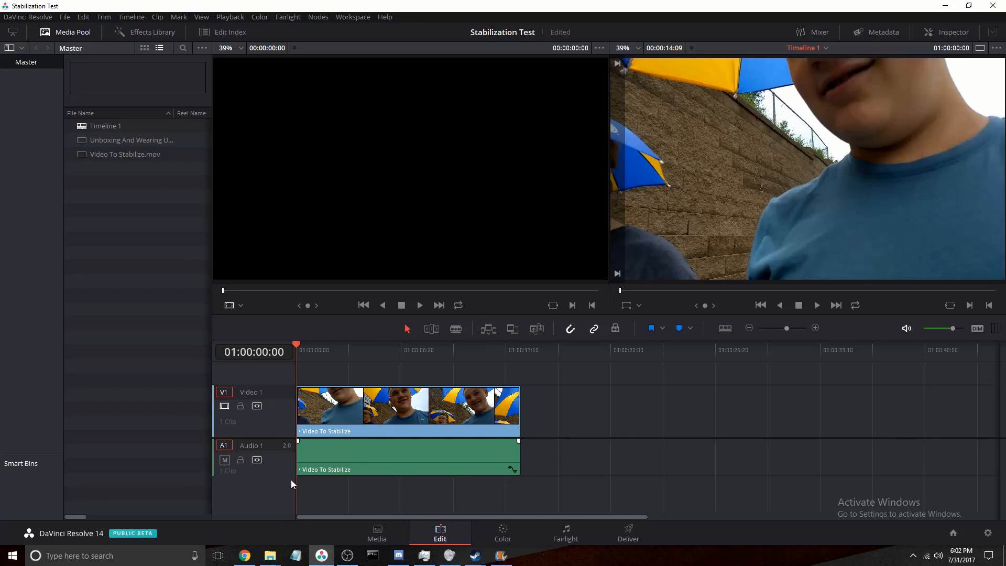
mouse_move(284, 493)
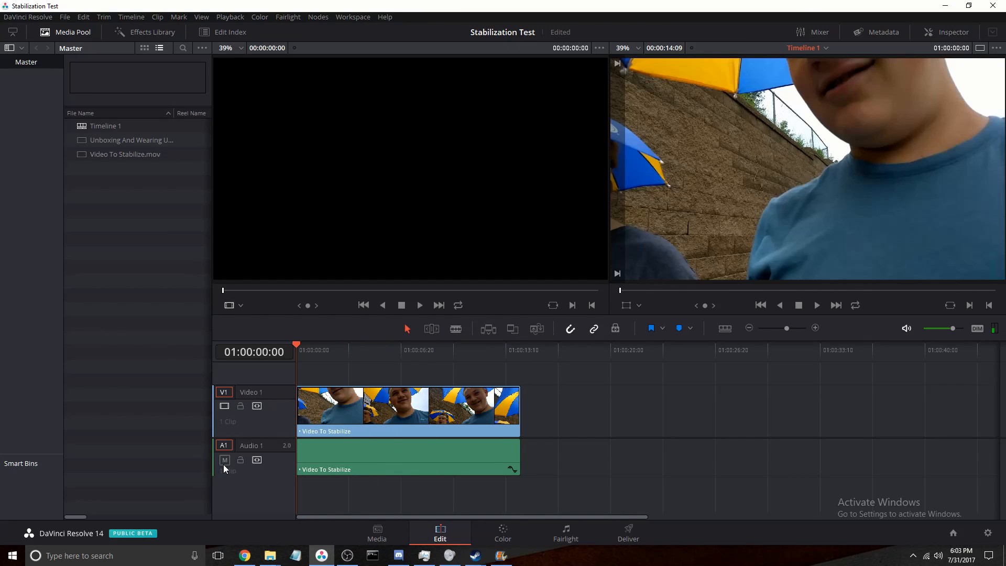
- Mute the Audio 1 track under the stabilization test clip on the Edit timeline
click(224, 460)
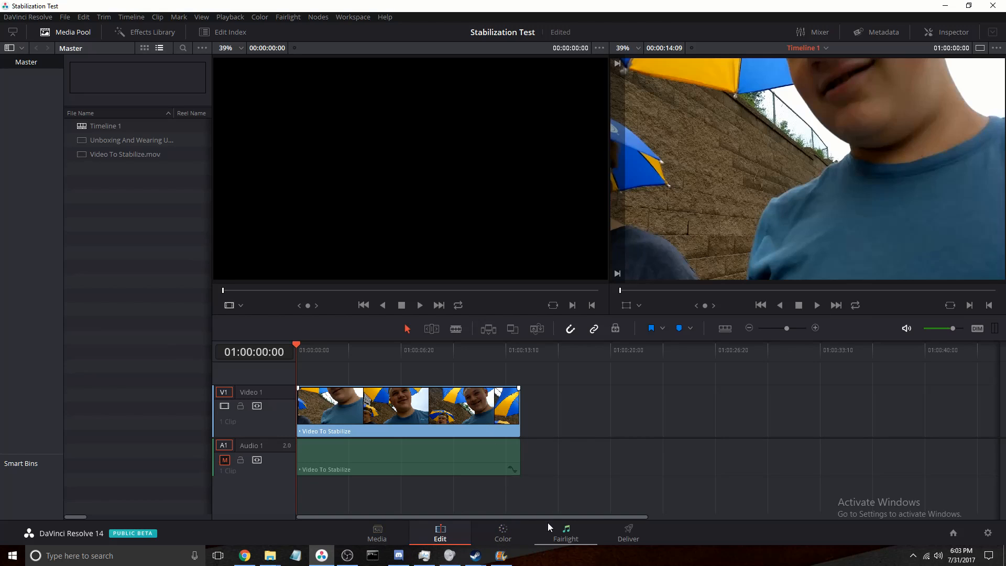
- In Movie Maker, rewind the clip and apply 'Anti-shake and wobble correction - low' stabilization
click(500, 556)
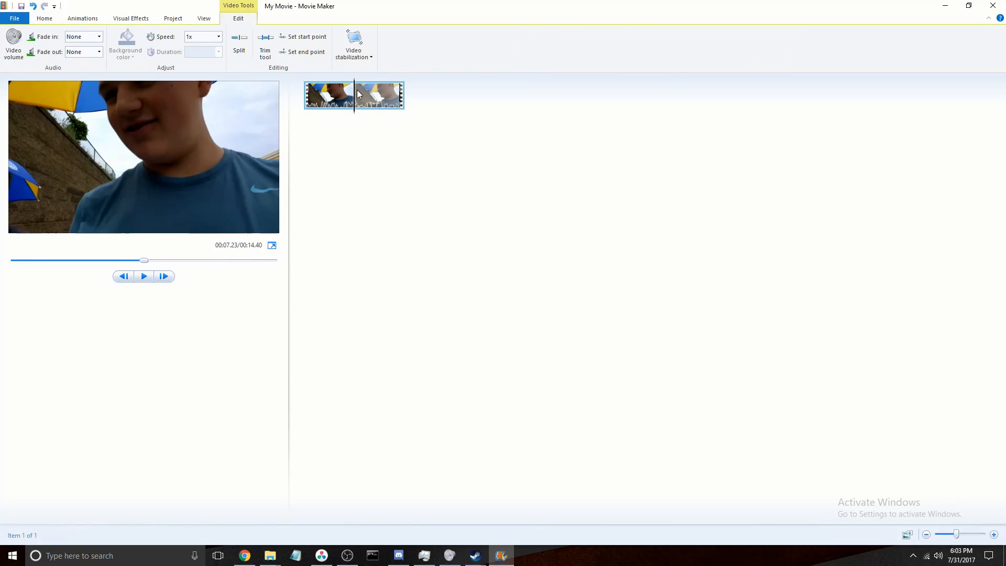
click(13, 45)
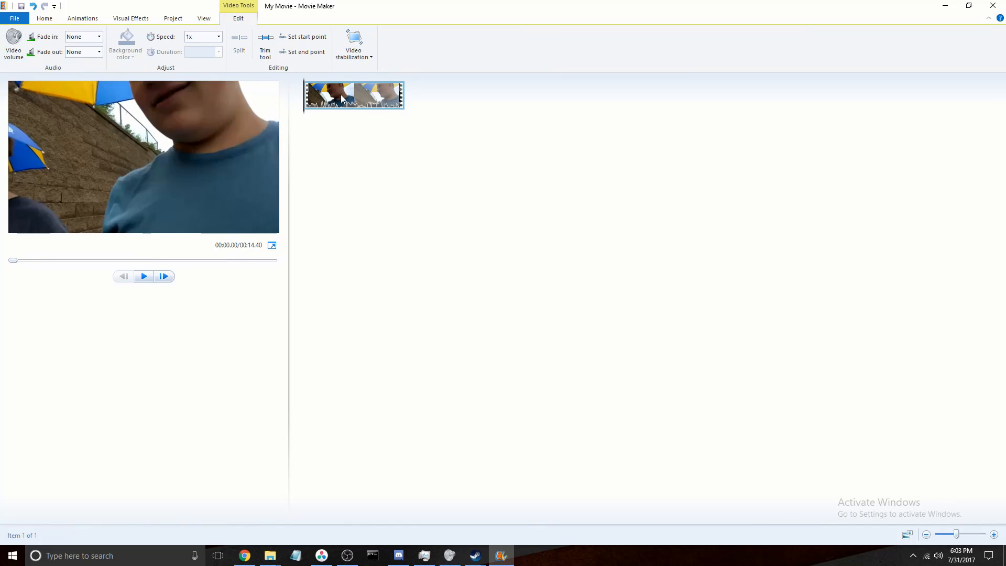
click(354, 45)
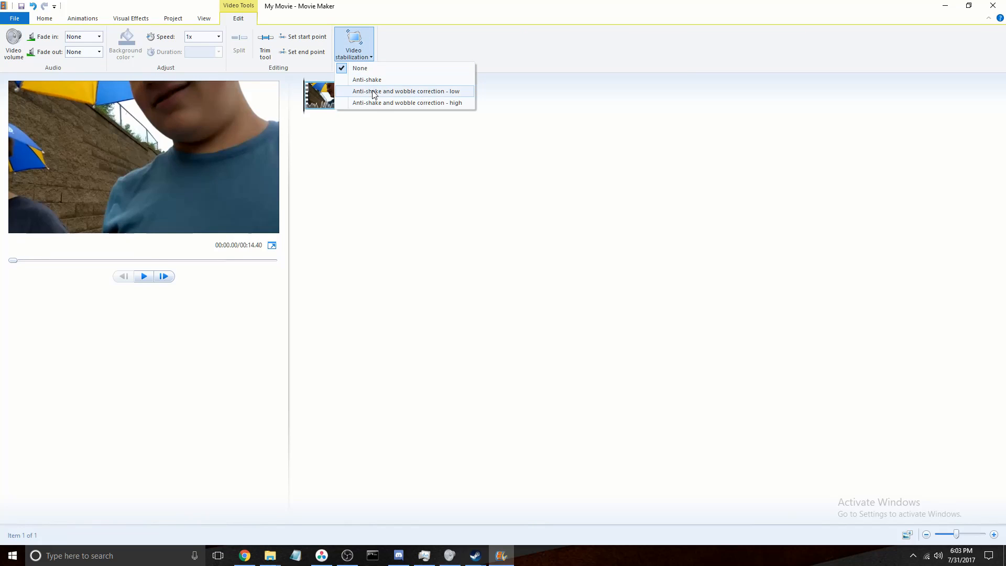
mouse_move(375, 109)
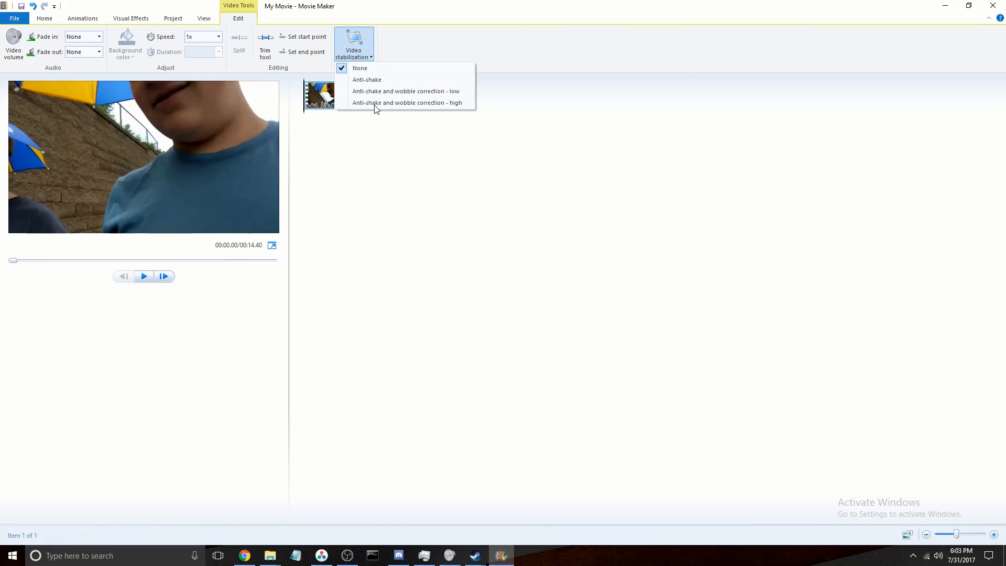
mouse_move(406, 91)
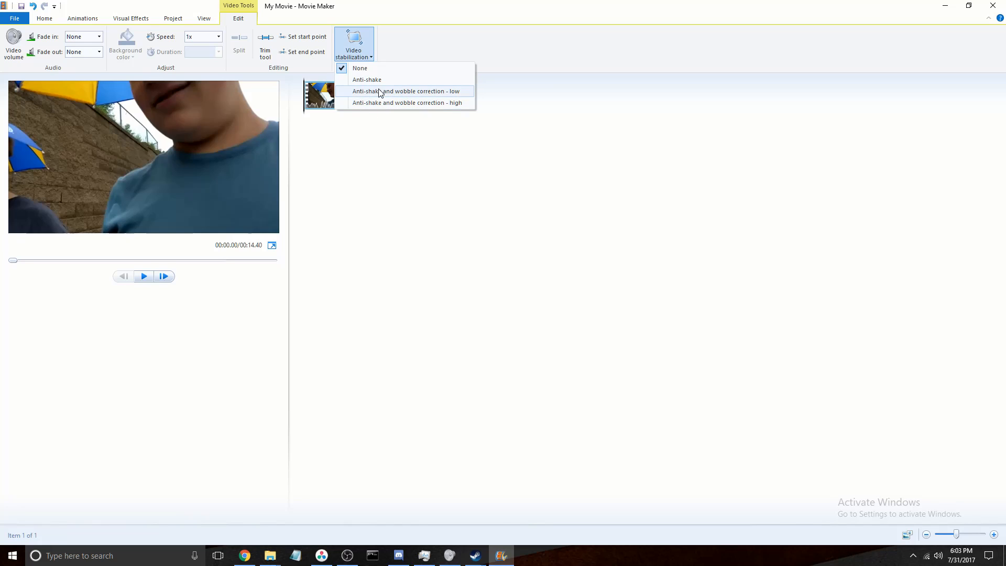
click(406, 90)
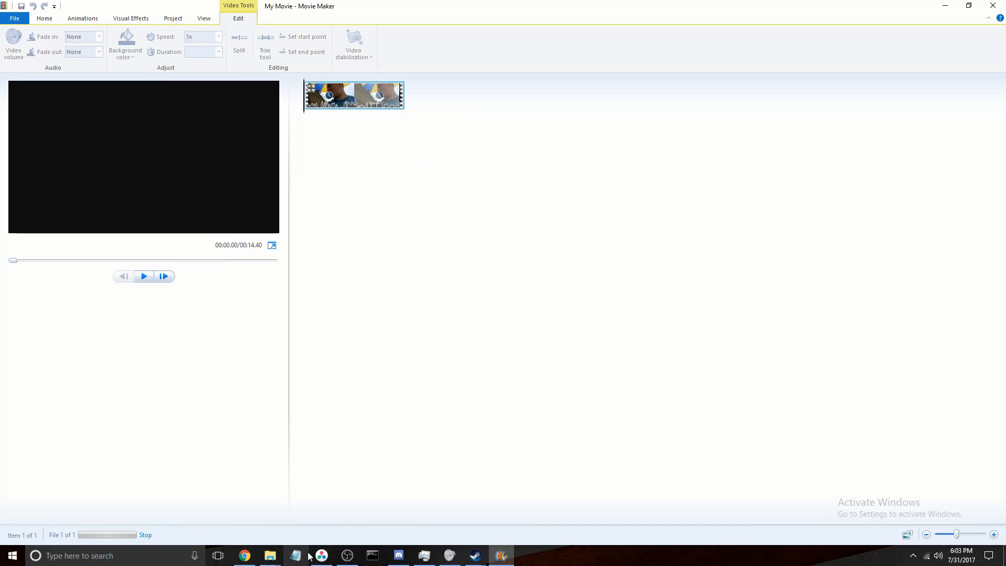
- On Resolve's Color page, run the Tracker's Stabilizer on the clip and return to the Edit timeline
click(321, 555)
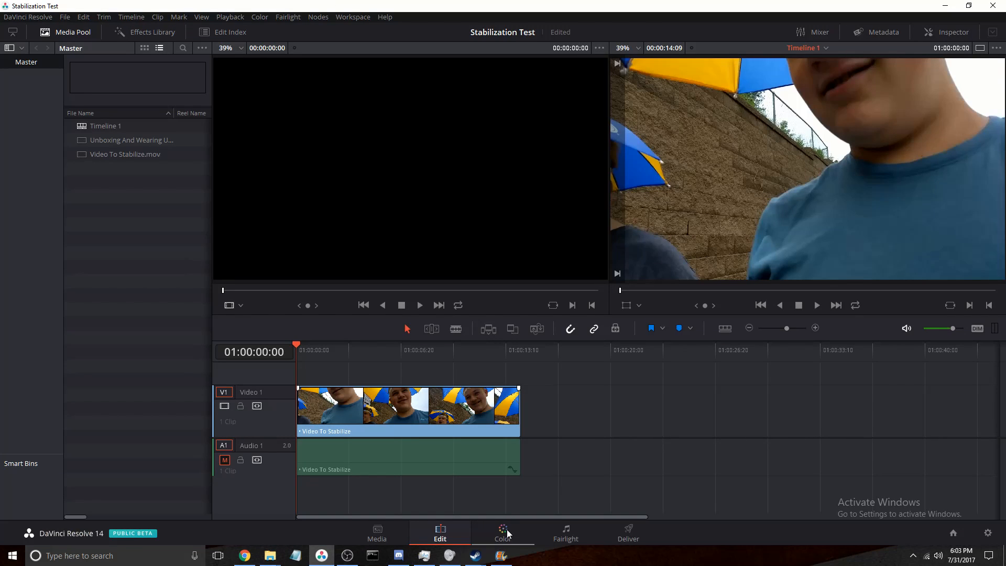
click(502, 532)
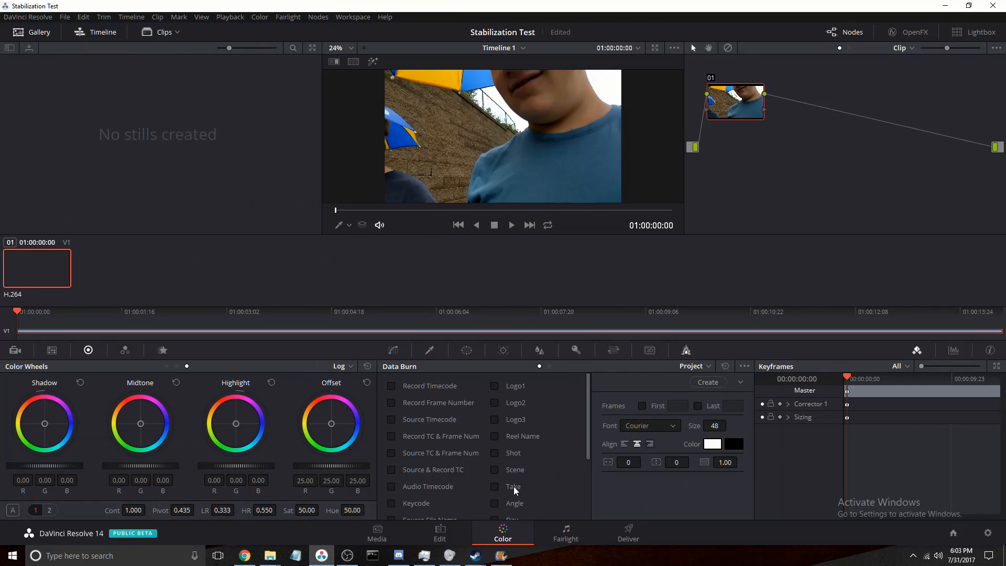
click(503, 350)
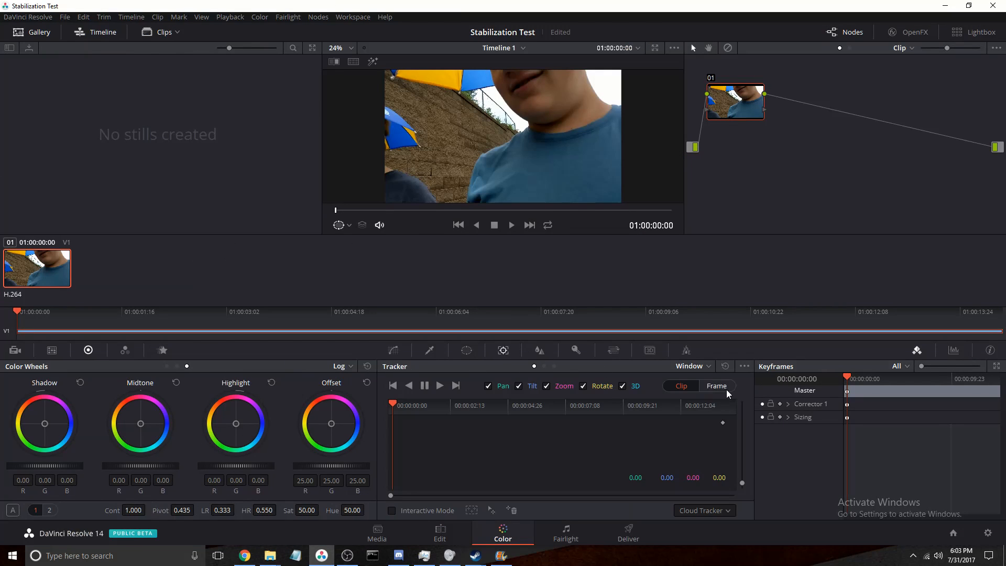
click(690, 366)
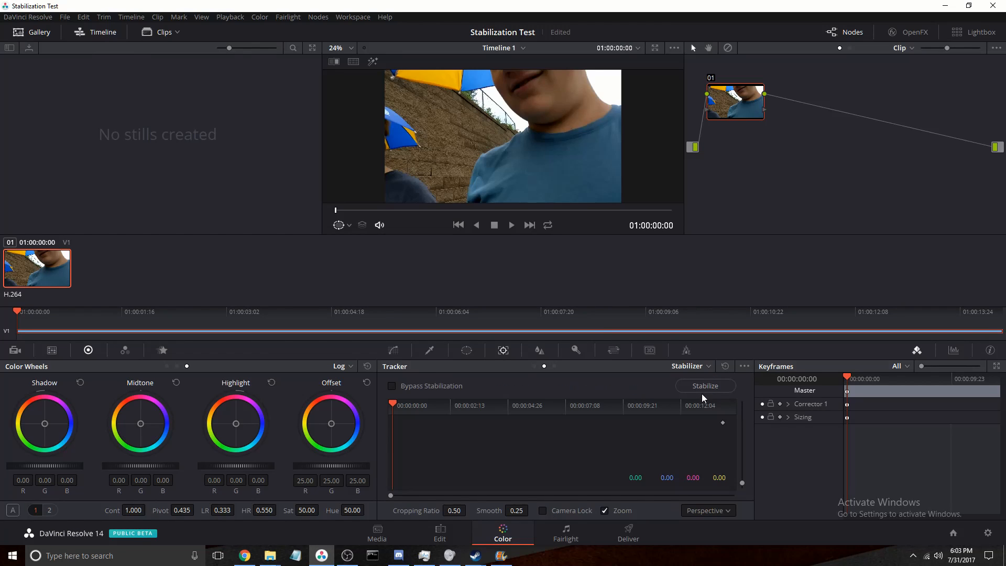
mouse_move(626, 408)
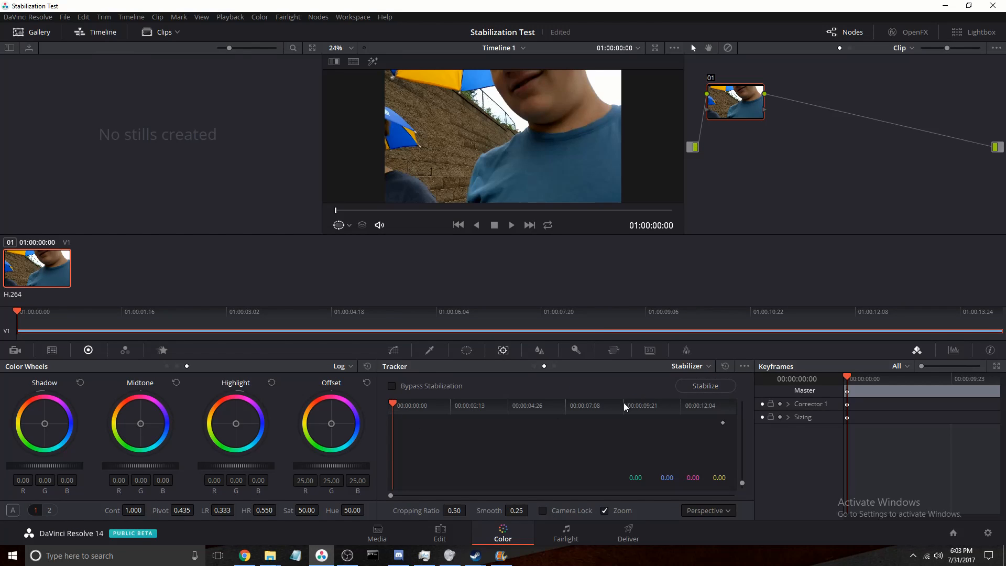
click(704, 386)
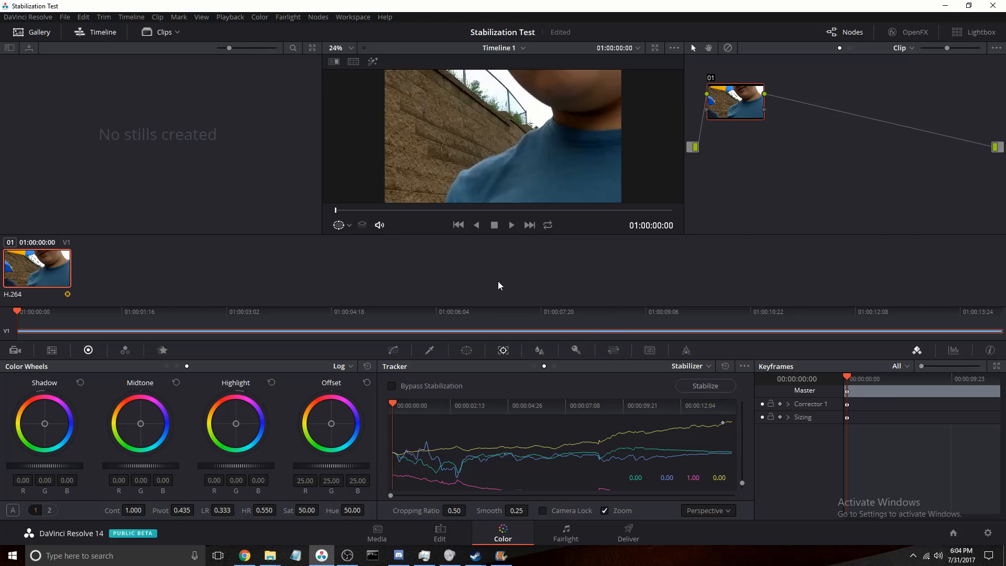
click(439, 532)
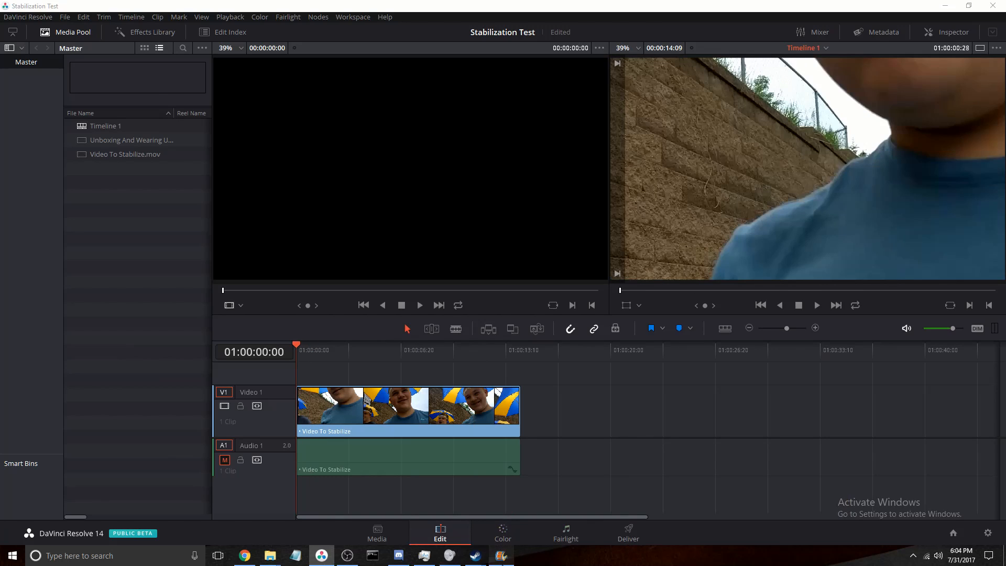
- In Movie Maker's Home ribbon, review the Save movie export presets for the stabilized clip
click(500, 556)
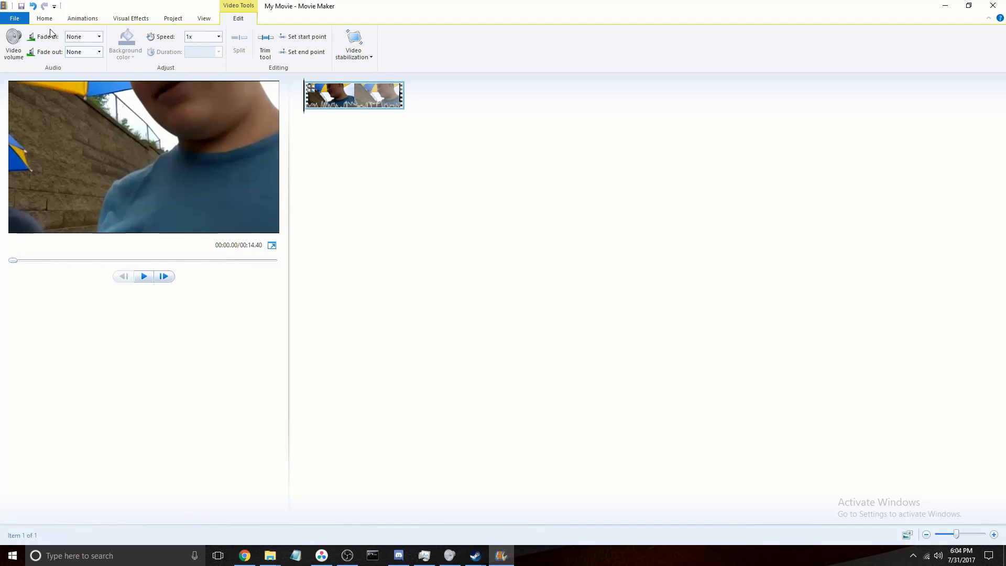
click(44, 18)
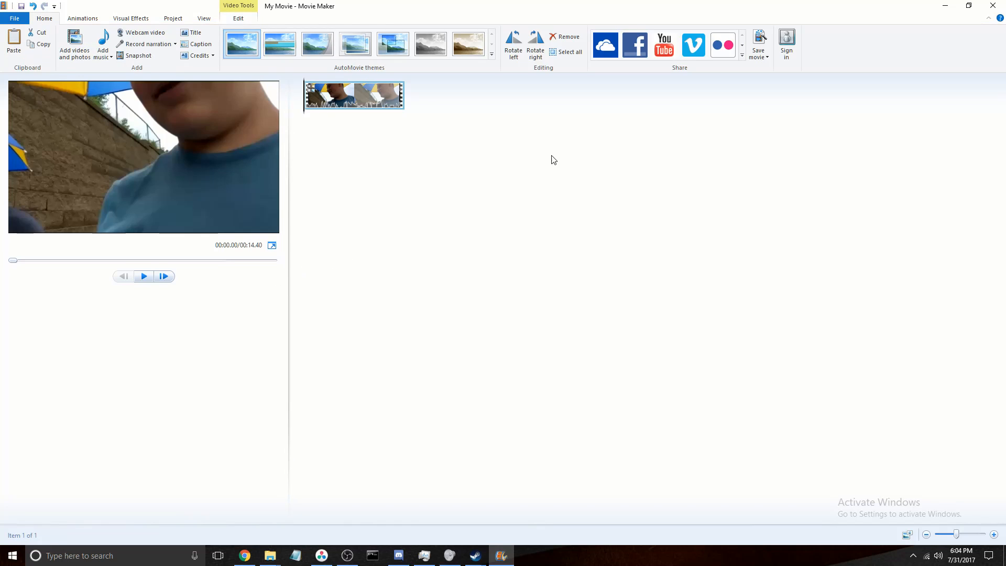
click(758, 42)
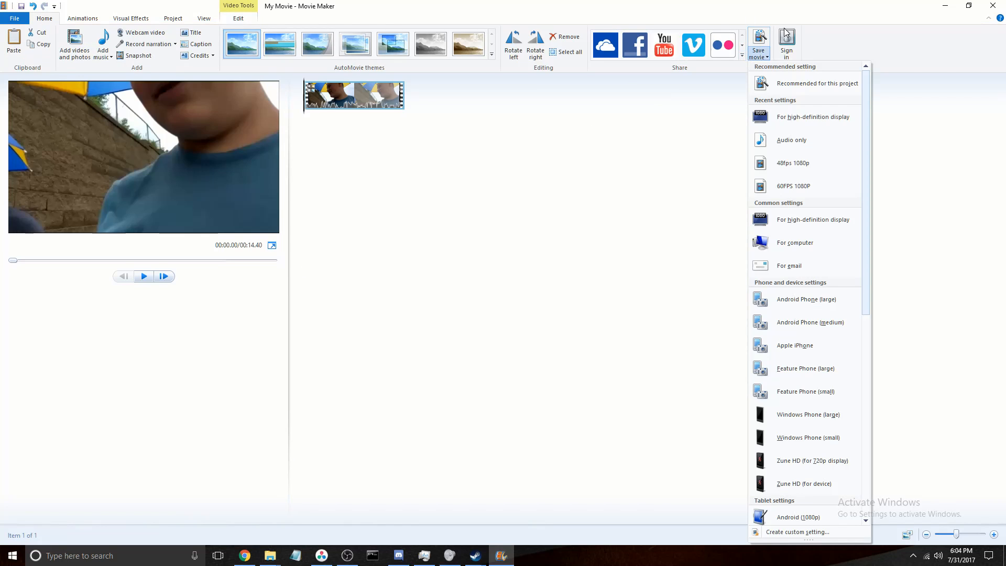
mouse_move(805, 117)
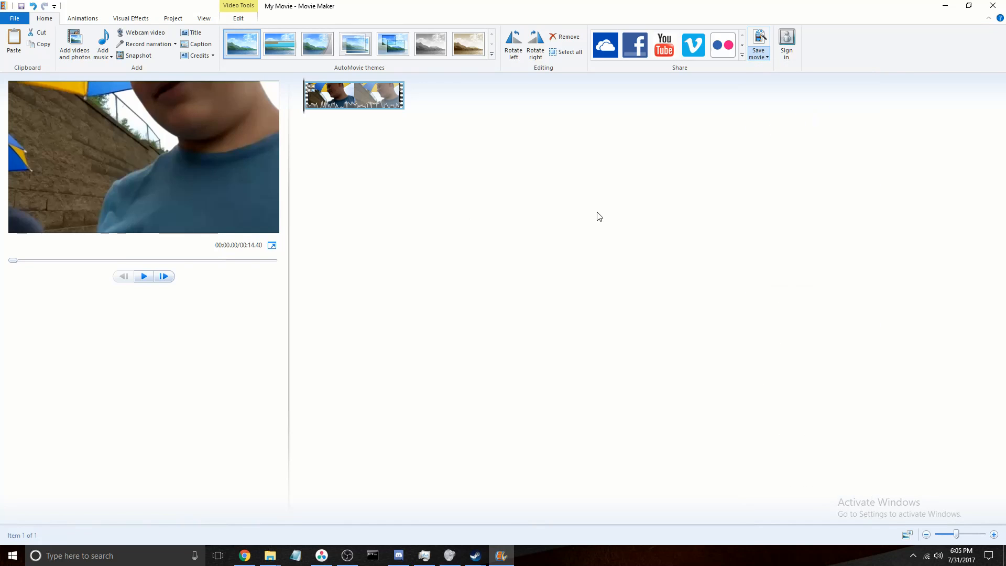
- On Resolve's Deliver page, load the YouTube 1080p render preset for the timeline
click(321, 555)
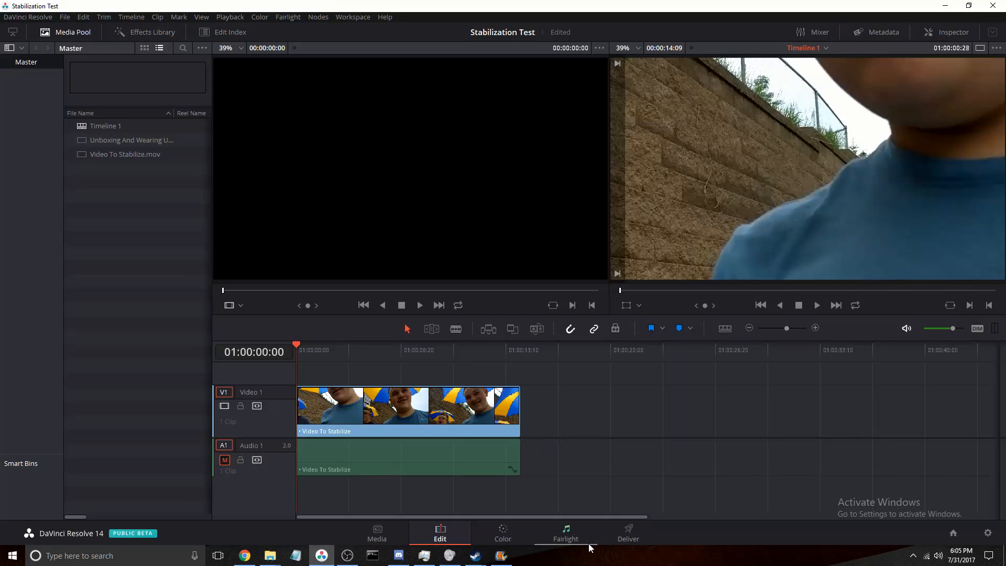
click(628, 533)
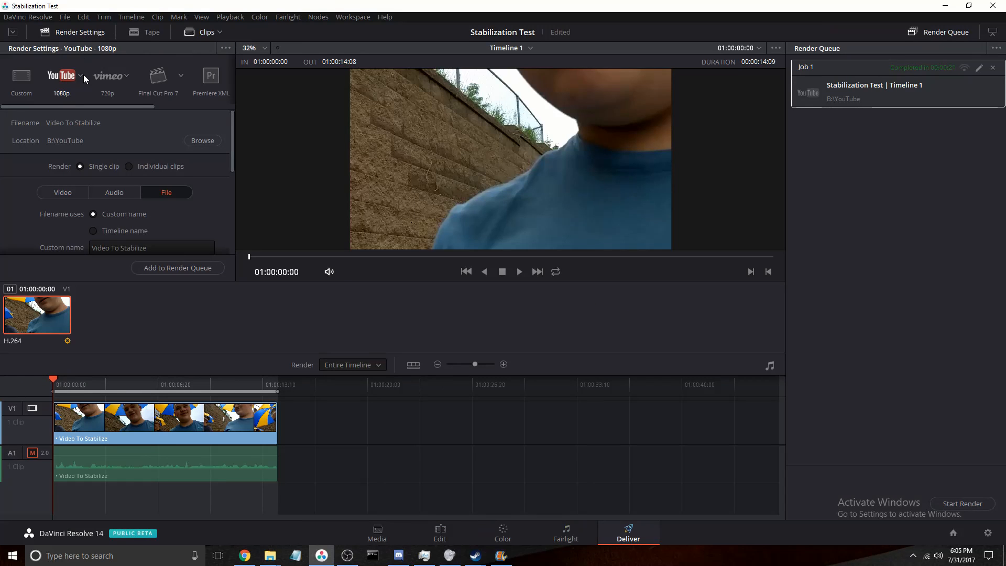
click(203, 140)
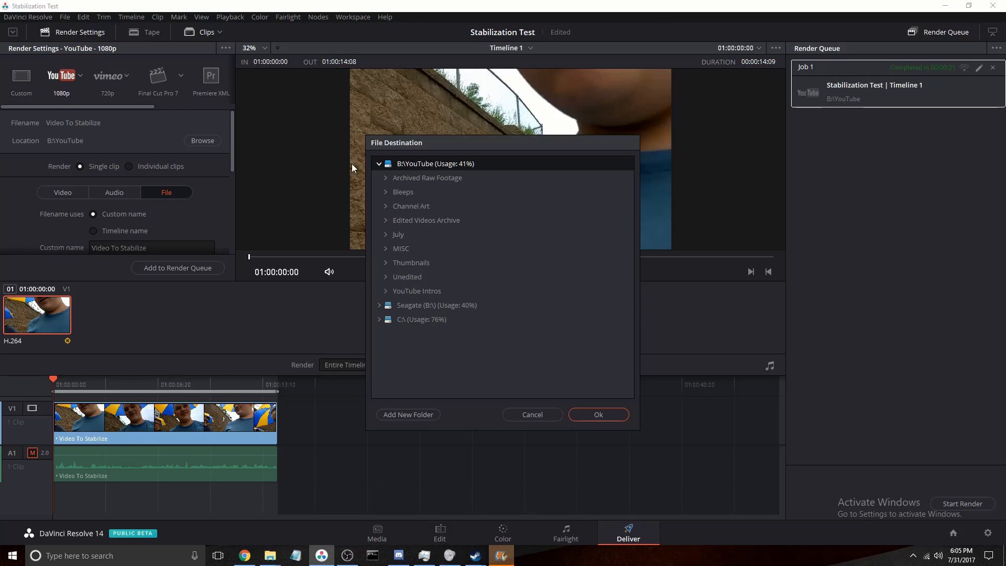
mouse_move(395, 286)
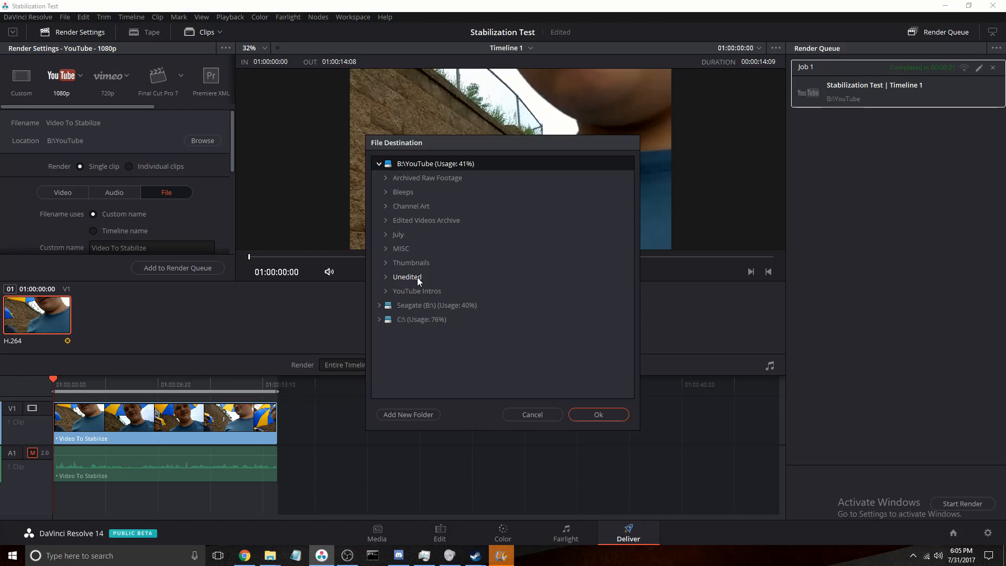
- Browse to the Video Stabilization folder holding Davinci Resolve.mov, Movie Maker.mp4 and Video To Stabilize.mov
click(408, 277)
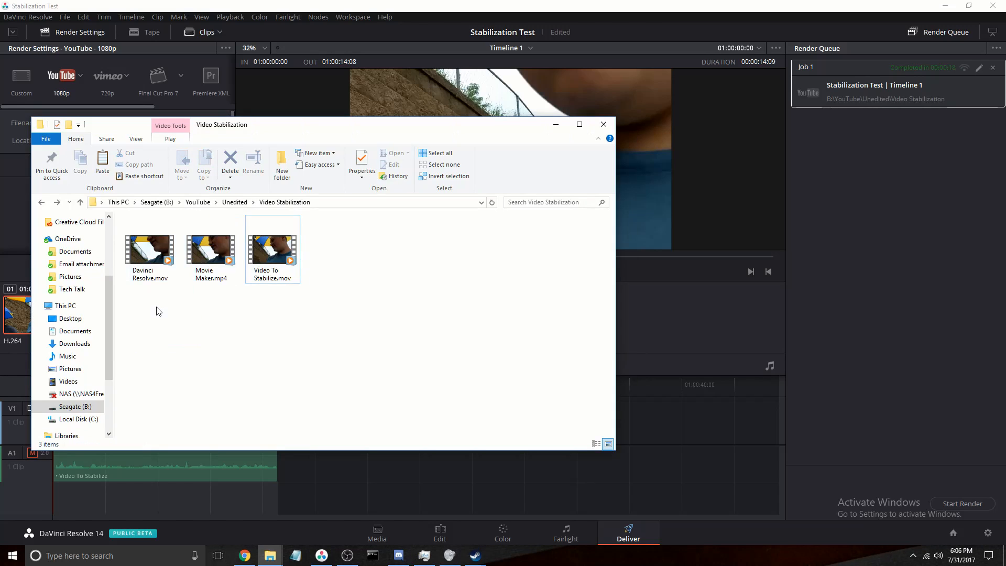
click(149, 250)
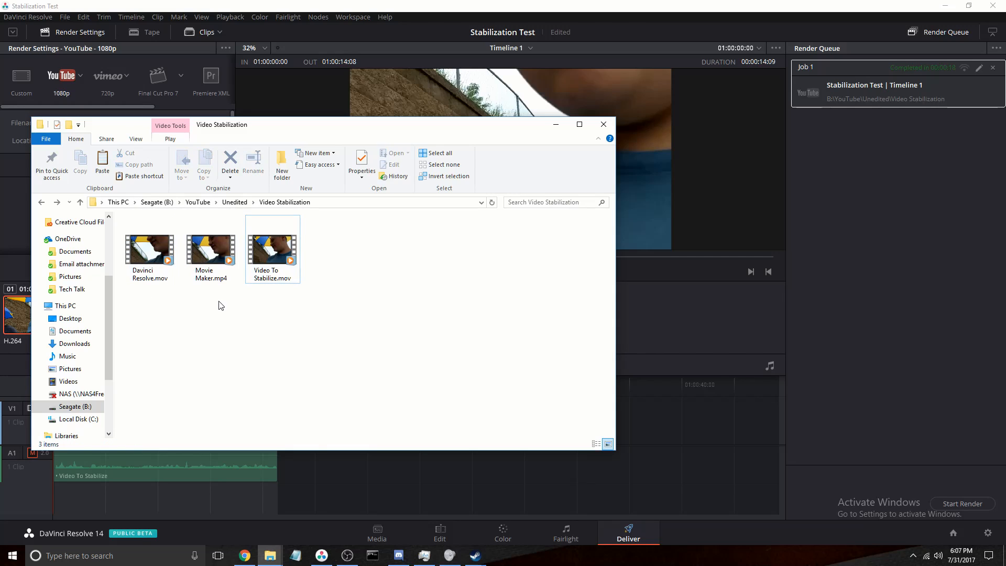
mouse_move(233, 317)
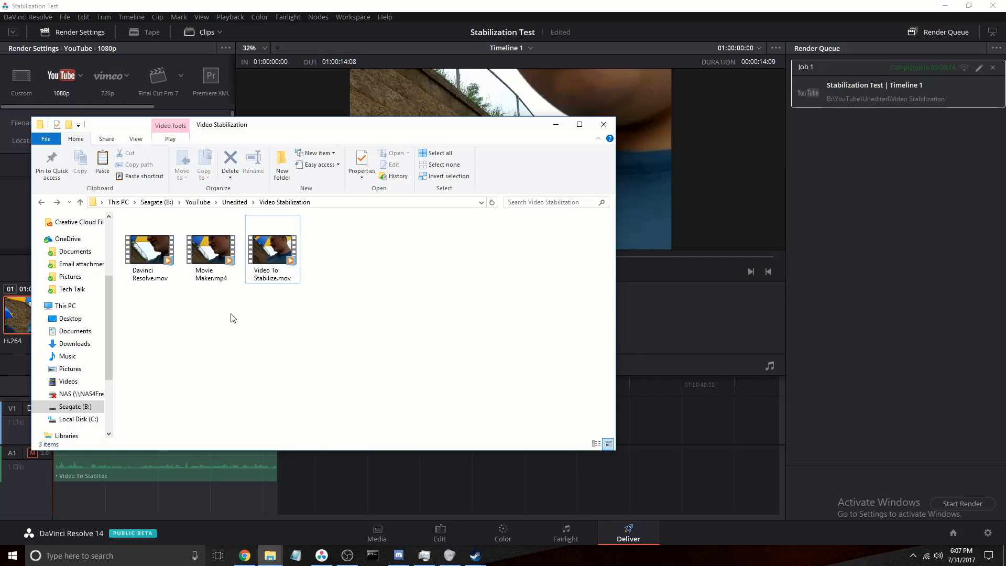